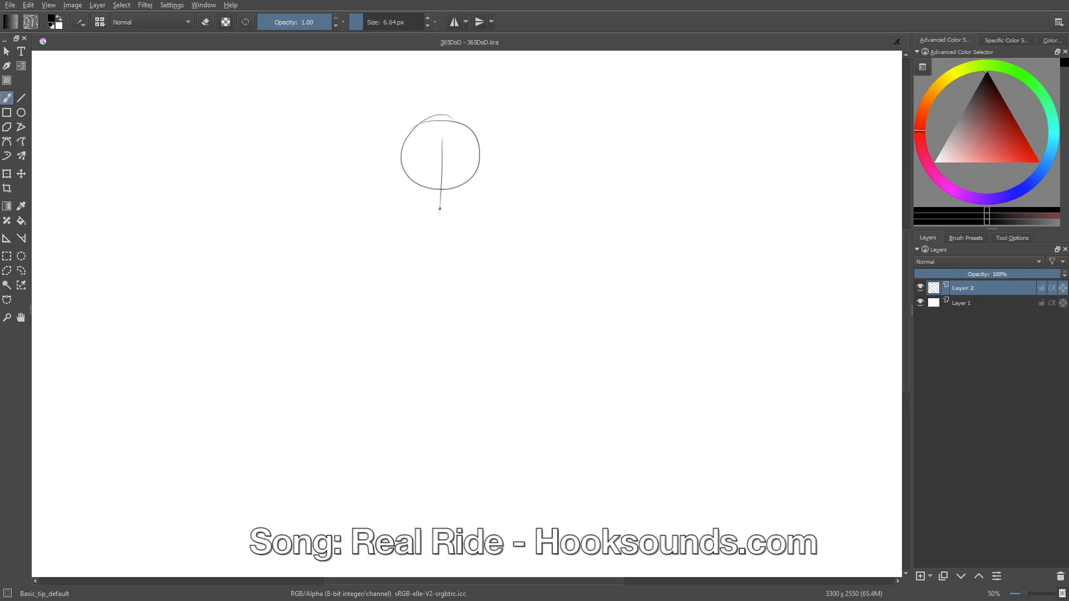
Step: Sketch the left and right sides of the jaw beneath the head circle
drag(442, 143, 423, 231)
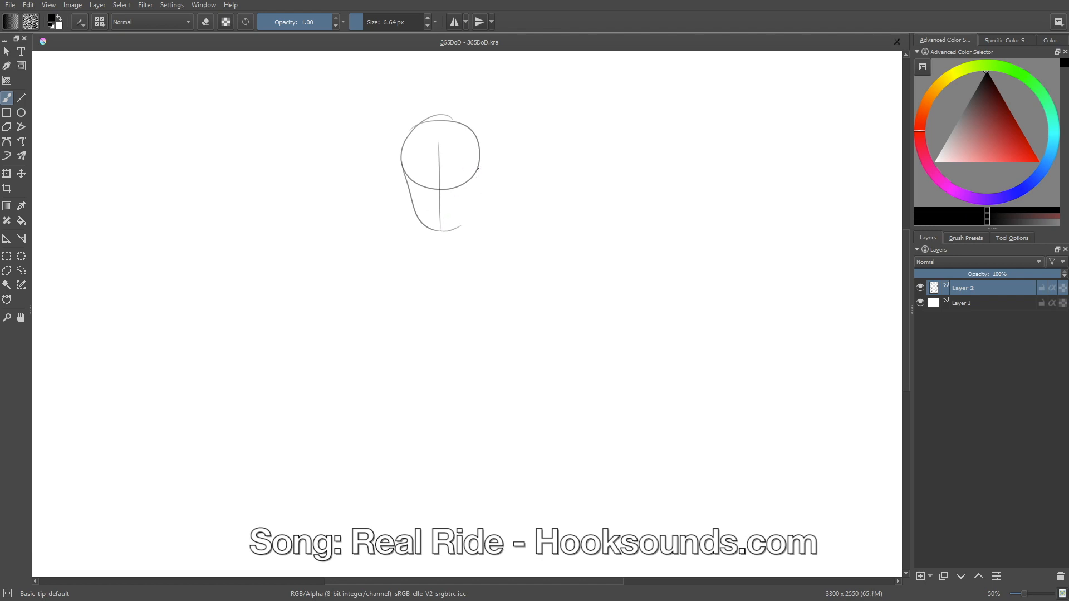
scroll(down, 3)
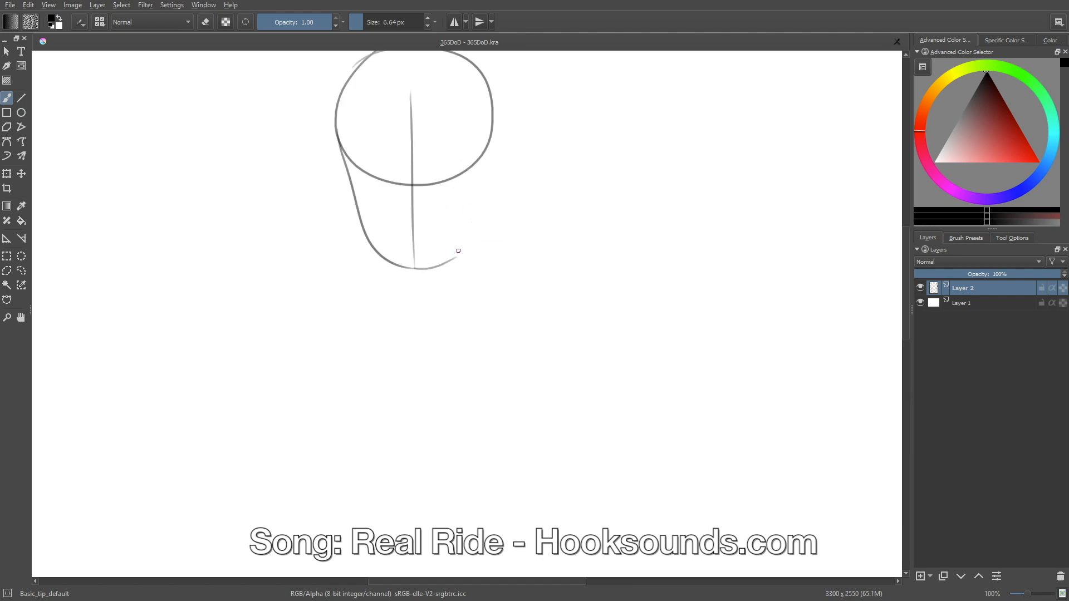
drag(491, 140, 449, 258)
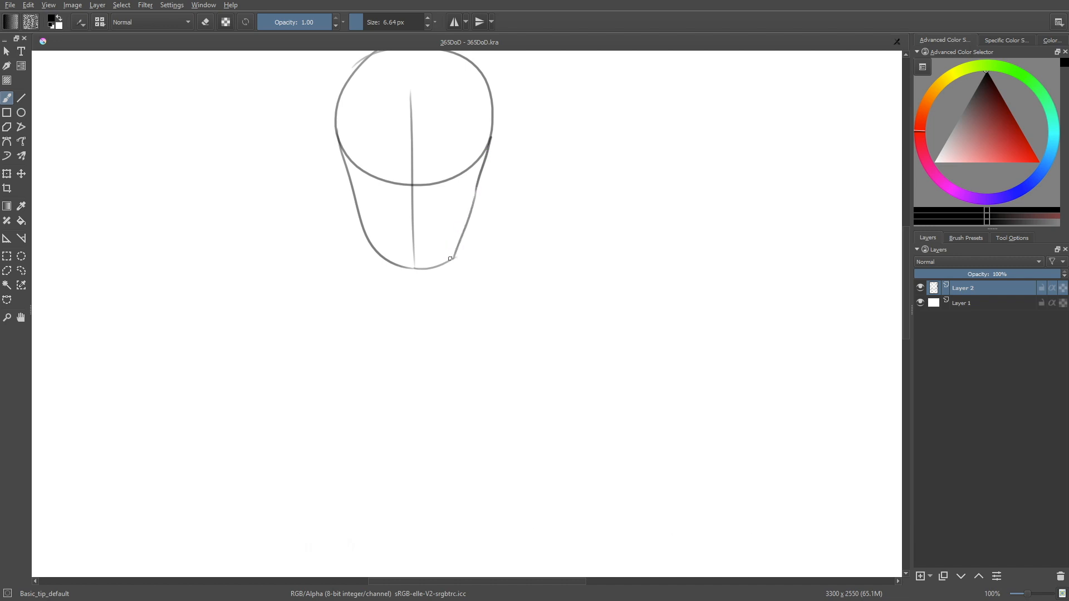
scroll(down, 3)
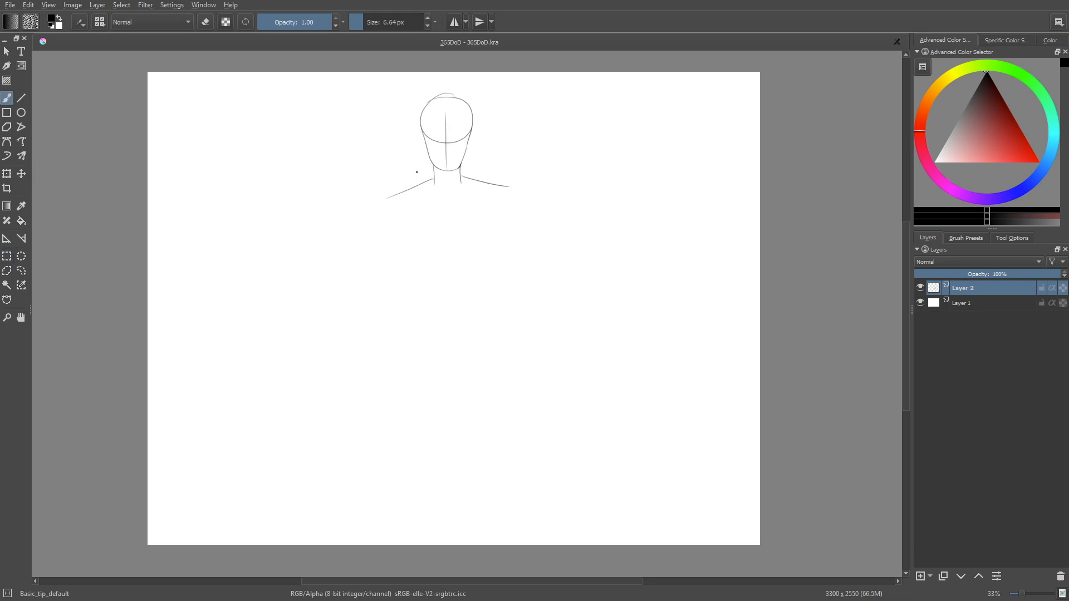
Step: Sketch the left shoulder joint, then rough in arms, torso, hips and legs
drag(416, 191, 401, 204)
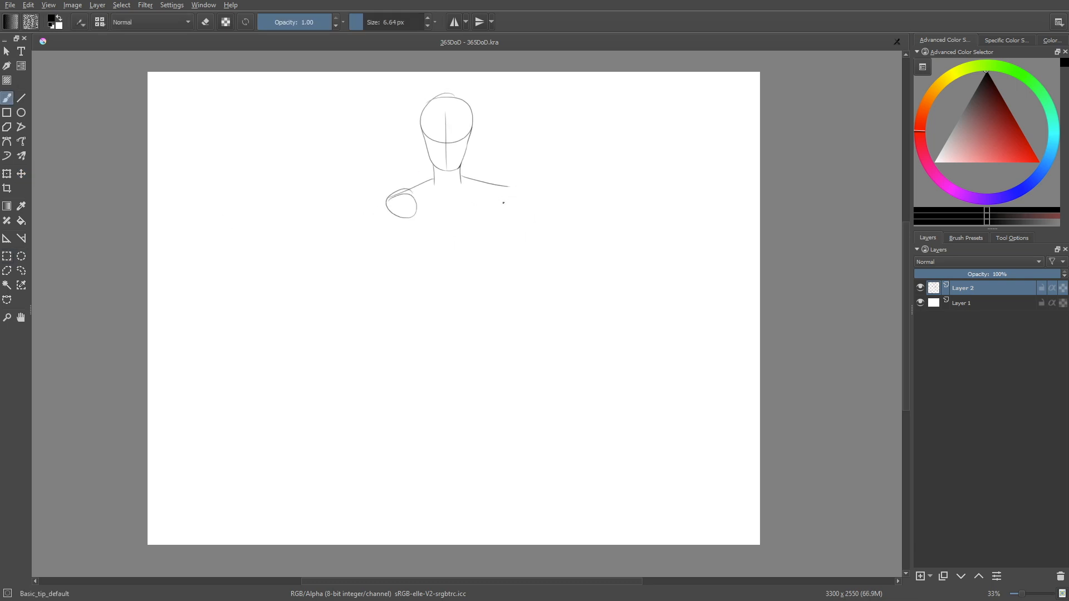
drag(399, 205, 368, 279)
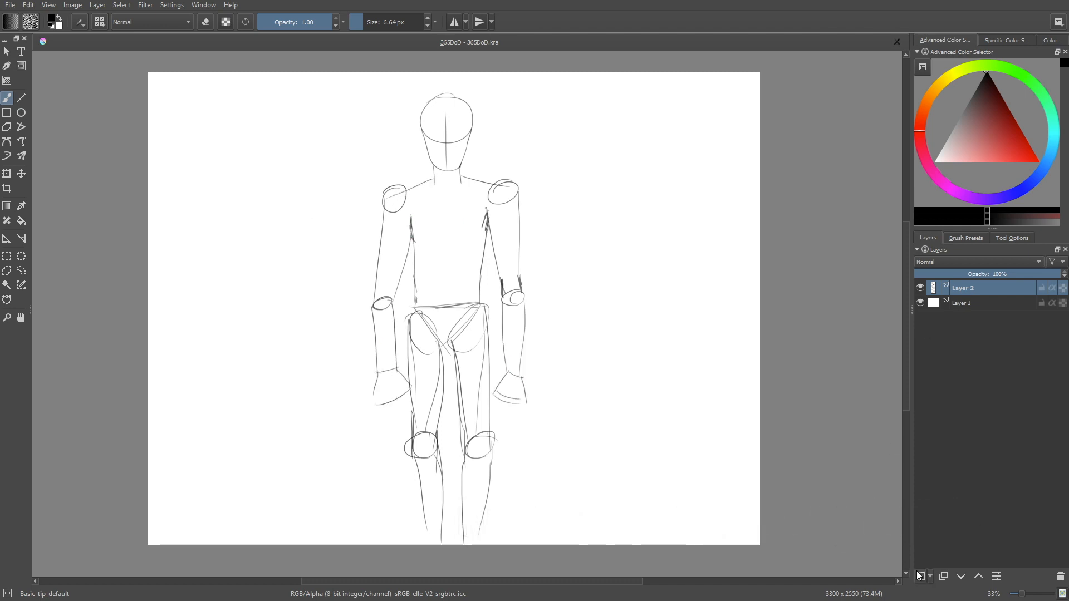
Step: Add a new layer and outline the left shoulder and arm more firmly
click(920, 576)
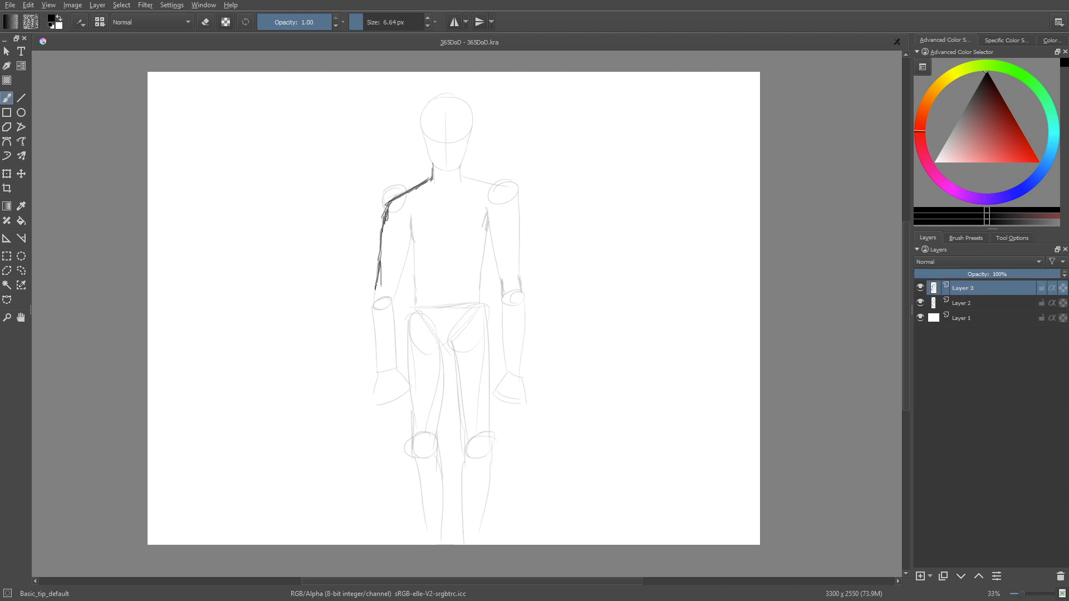
drag(388, 211, 392, 409)
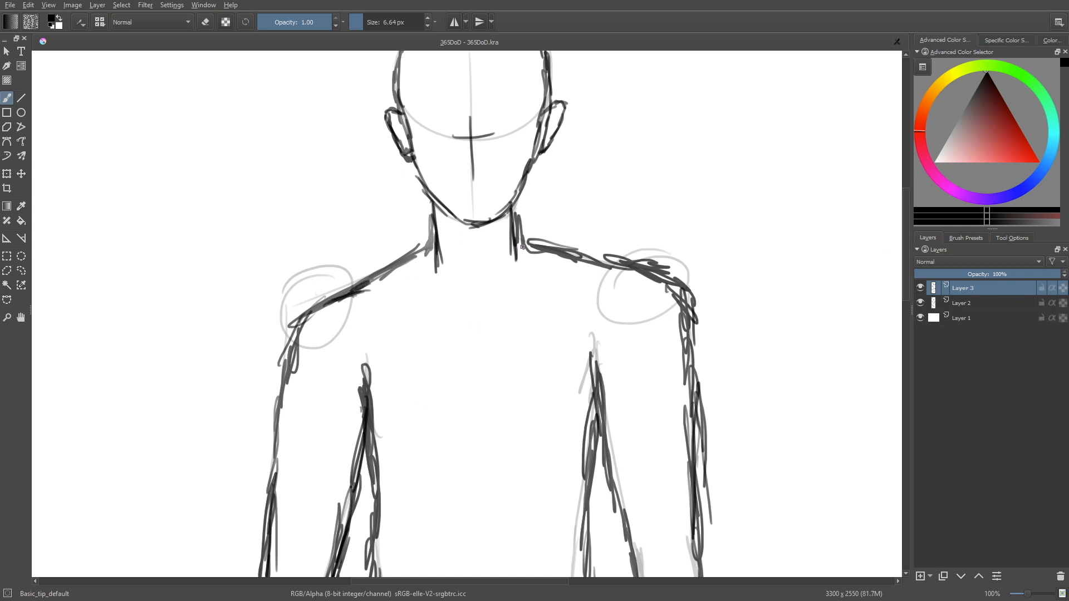
scroll(down, 3)
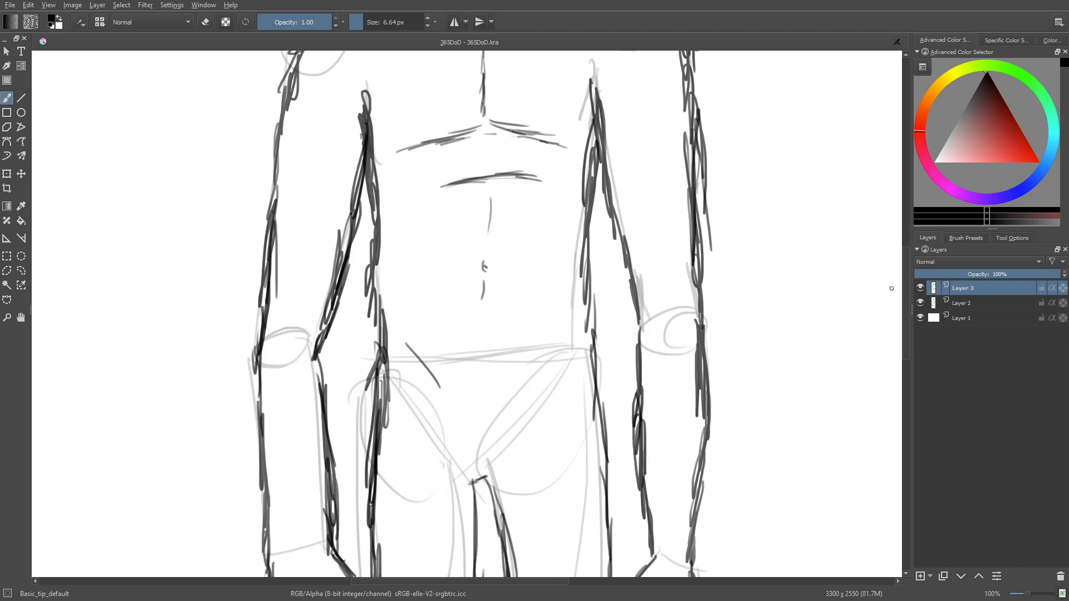
scroll(down, 3)
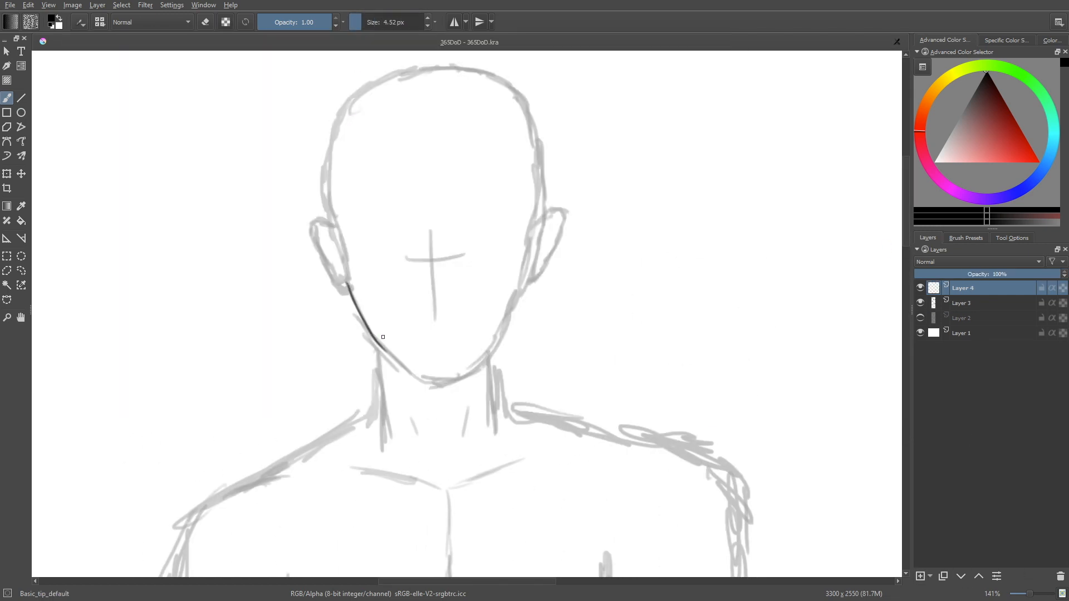
Step: Ink the jawline to the chin and both ears, then enable horizontal mirroring
drag(382, 337, 503, 335)
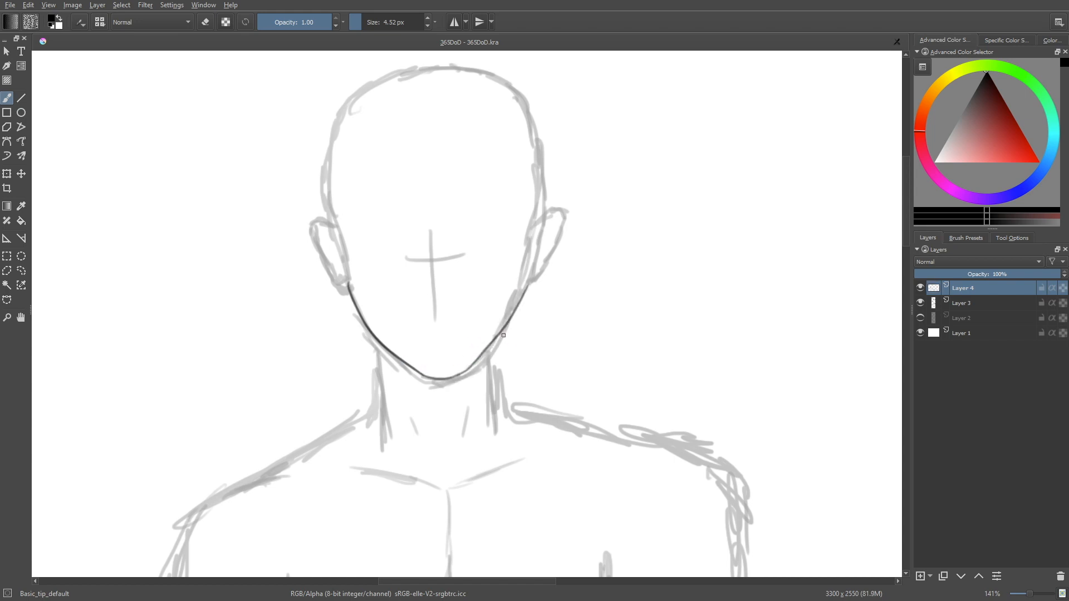
drag(504, 335, 311, 222)
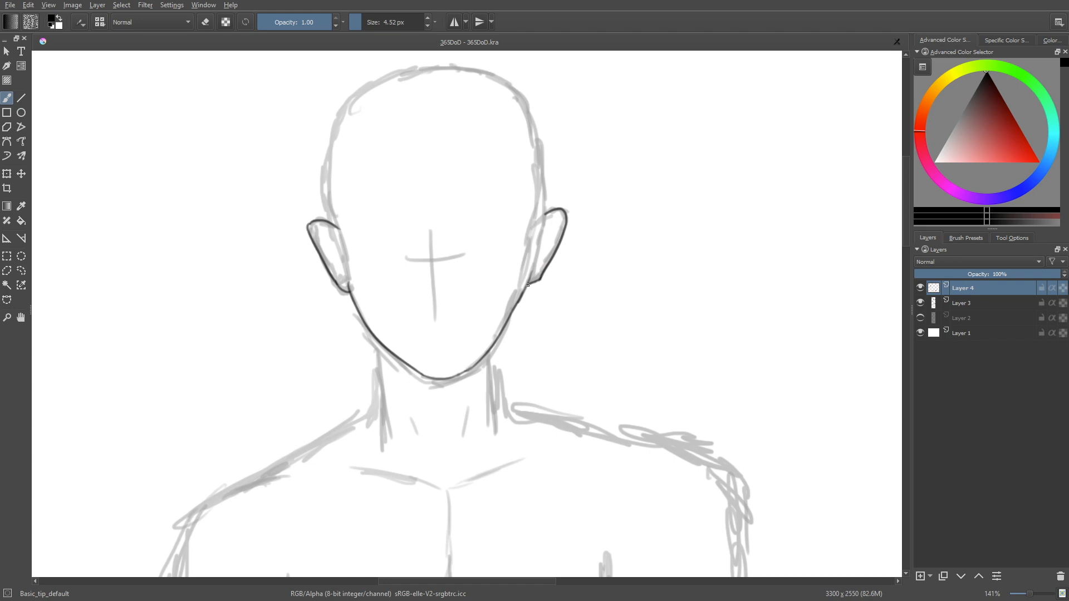
click(453, 21)
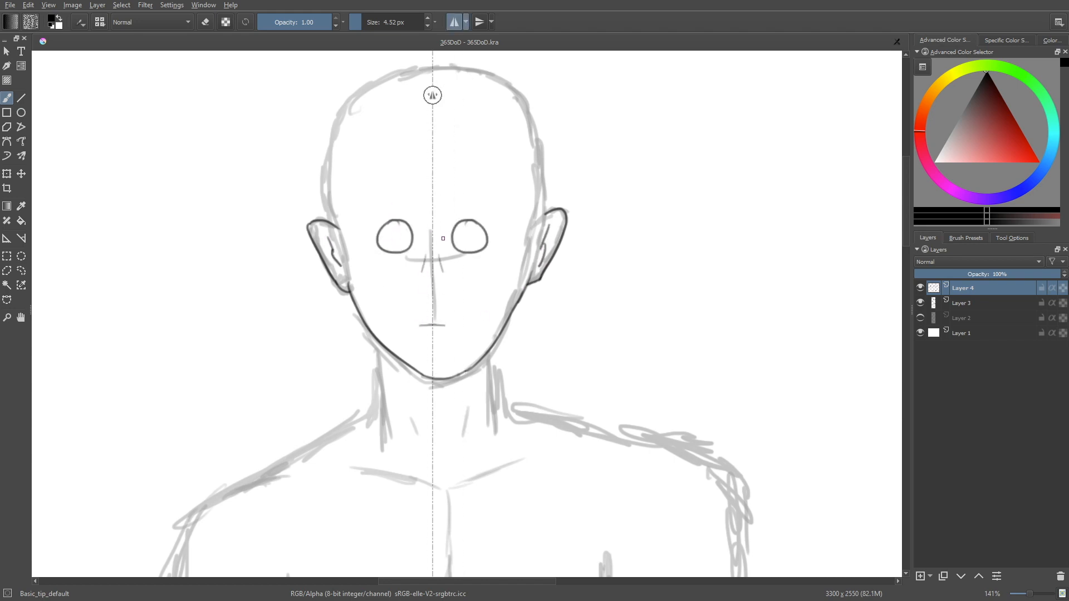
Step: On the ink layer, draw the eyes, nose, forehead hairline and spiky hair strands
click(963, 302)
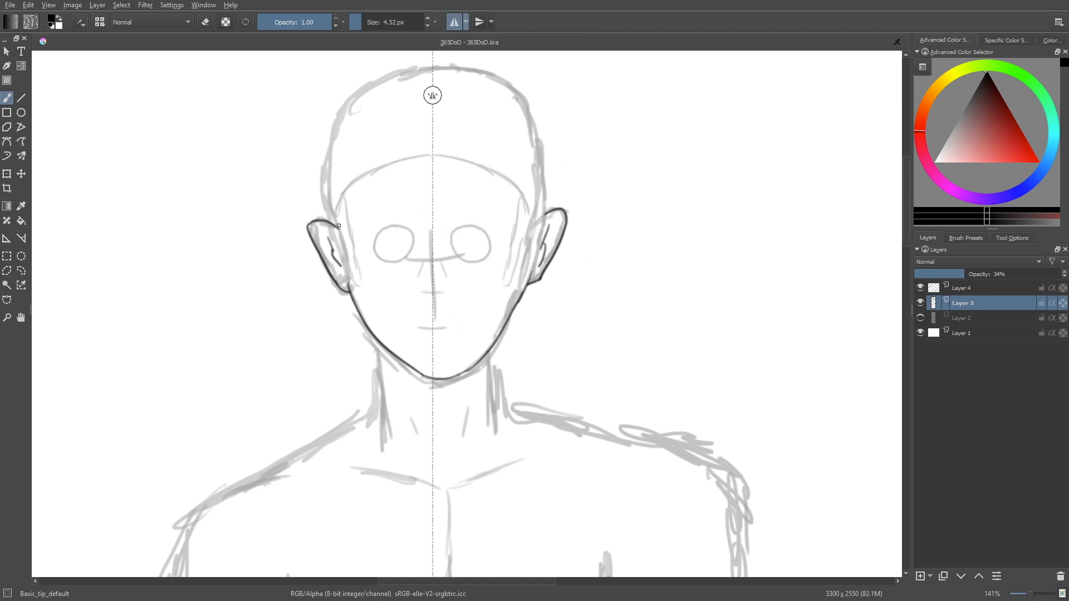
click(962, 287)
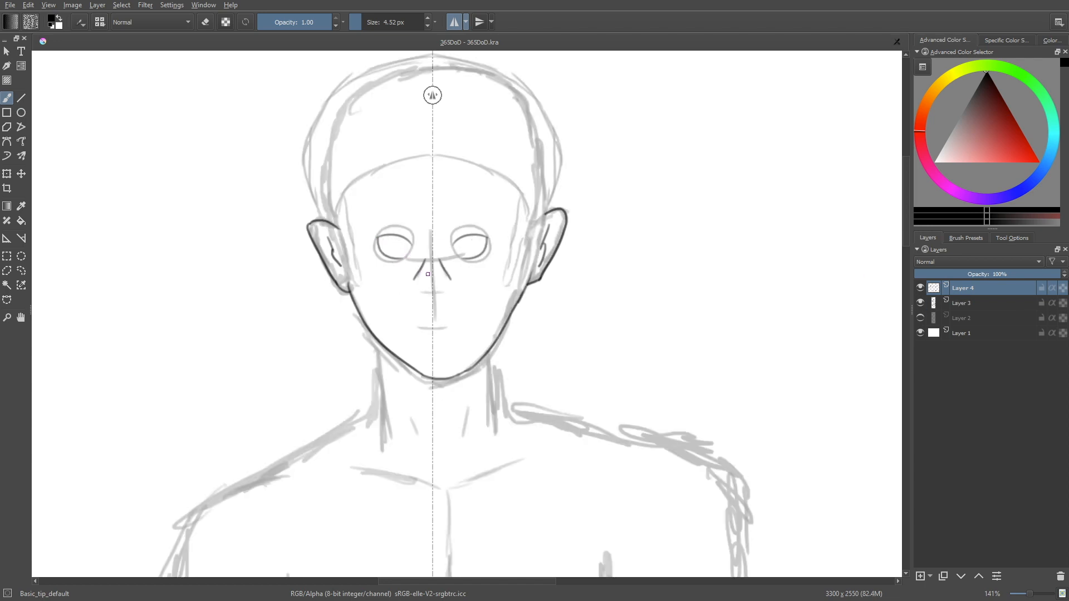
drag(416, 326, 450, 326)
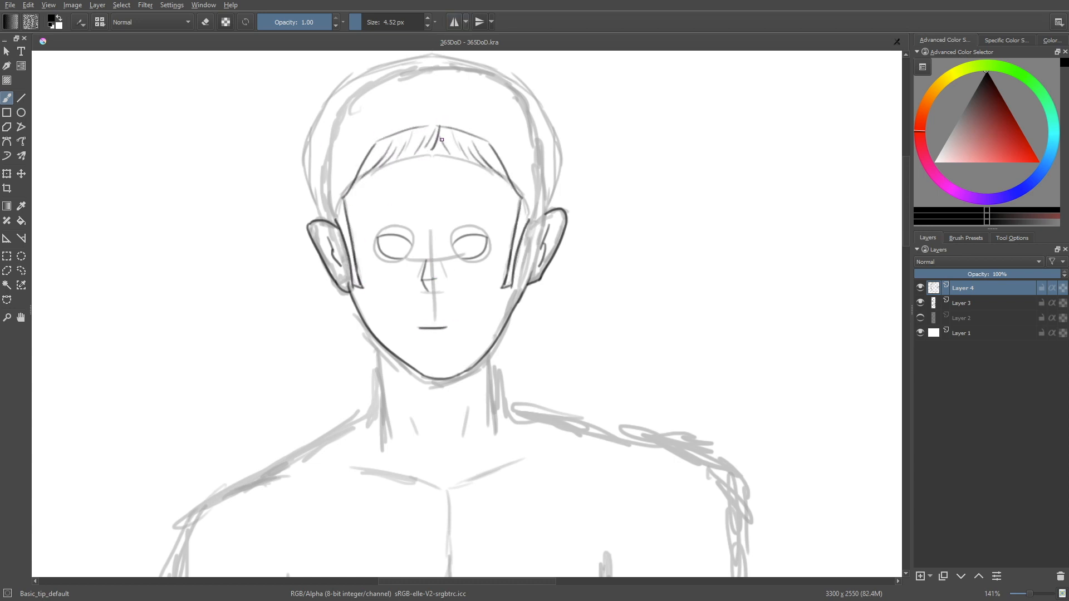
drag(369, 154, 504, 146)
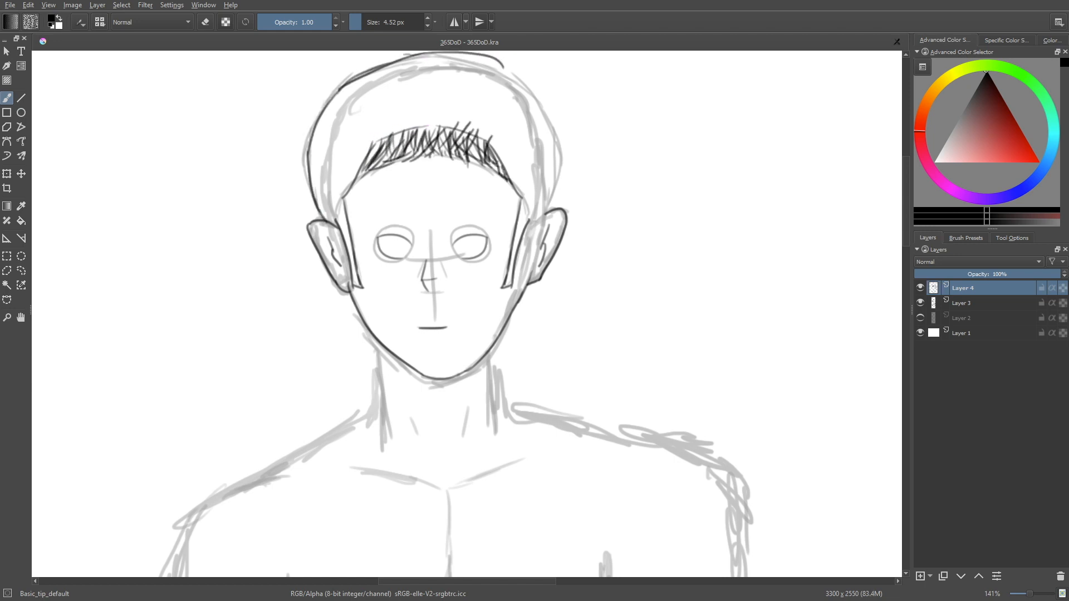
drag(402, 54, 554, 215)
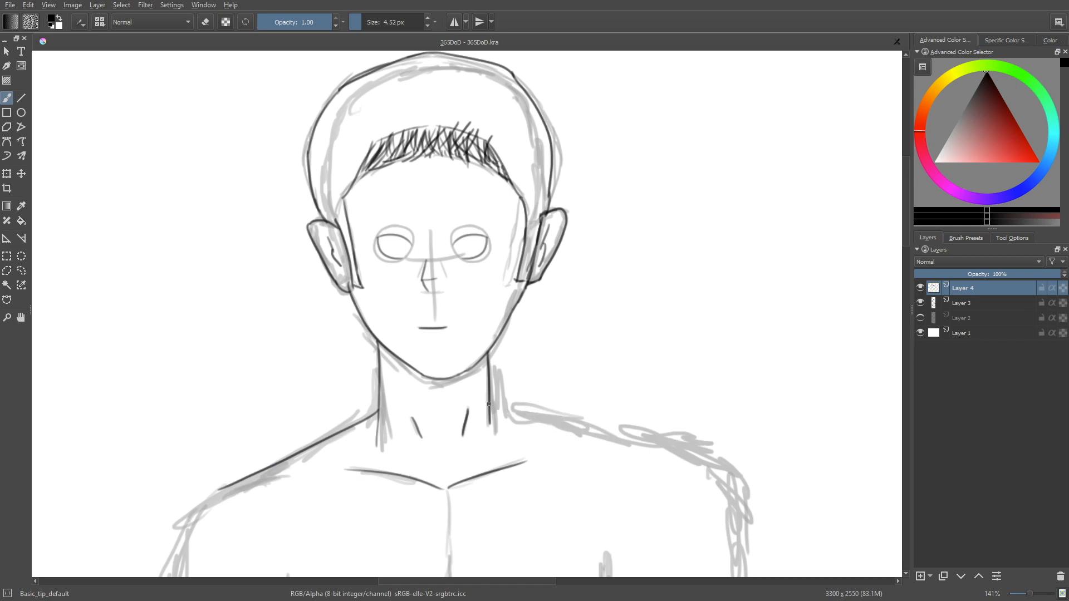
Step: Ink the chest and upper abdomen lines over the torso sketch
scroll(down, 3)
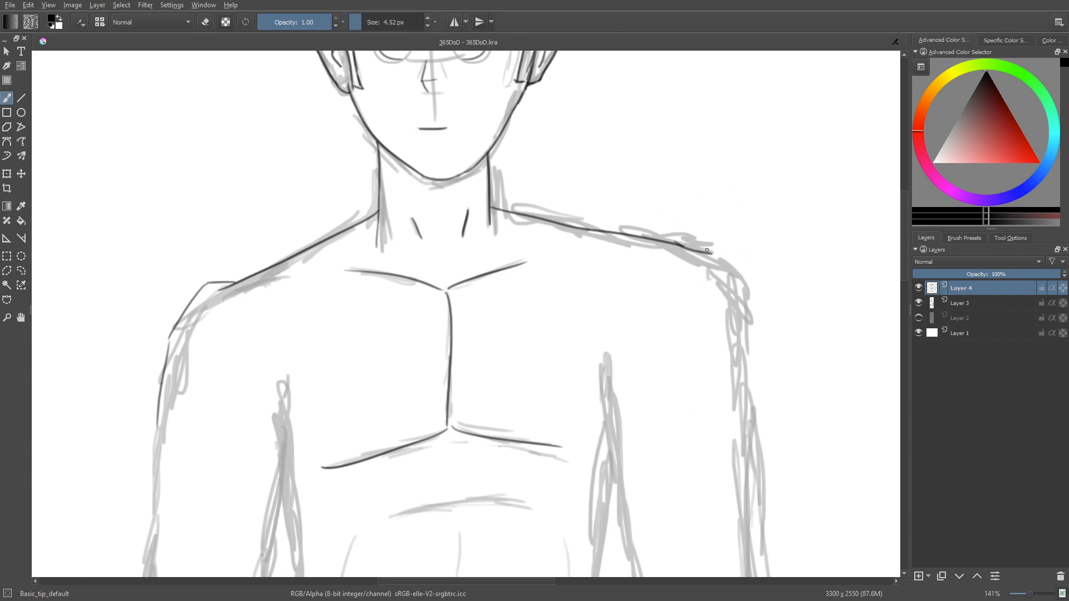
scroll(down, 3)
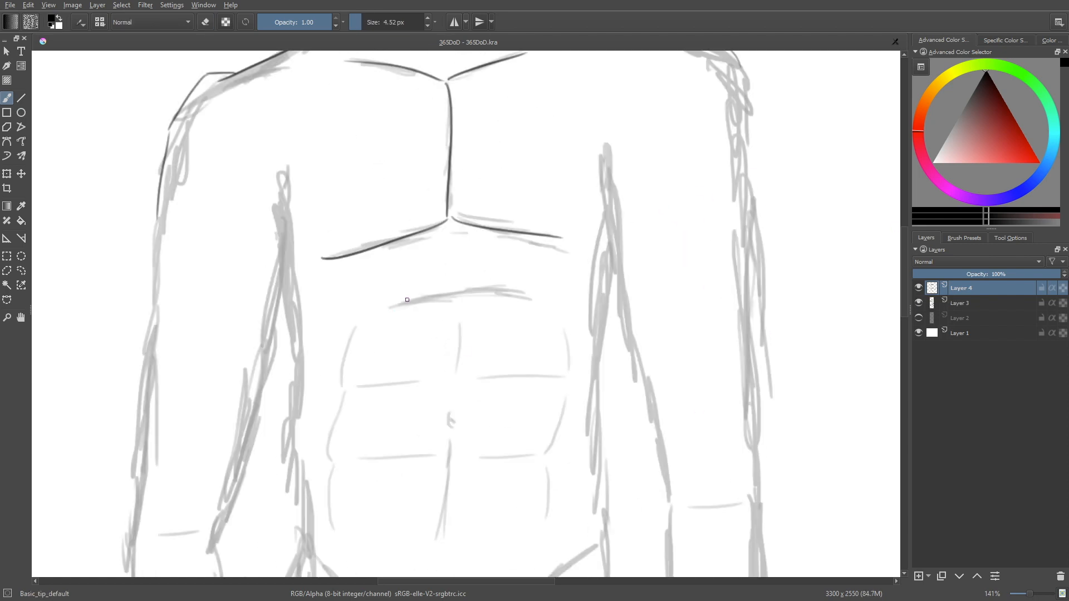
drag(406, 300, 453, 447)
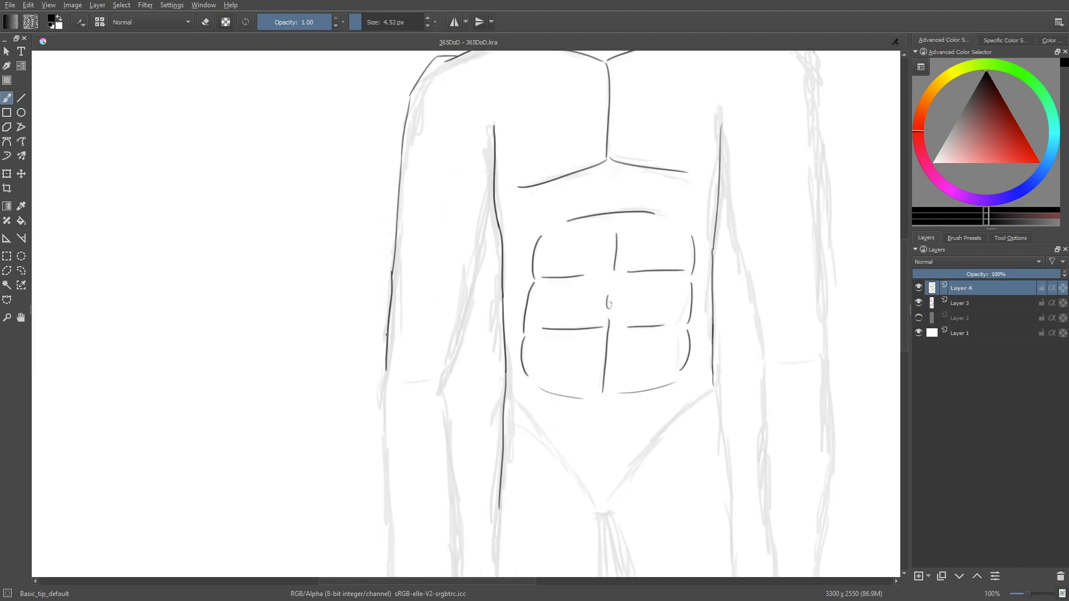
scroll(down, 3)
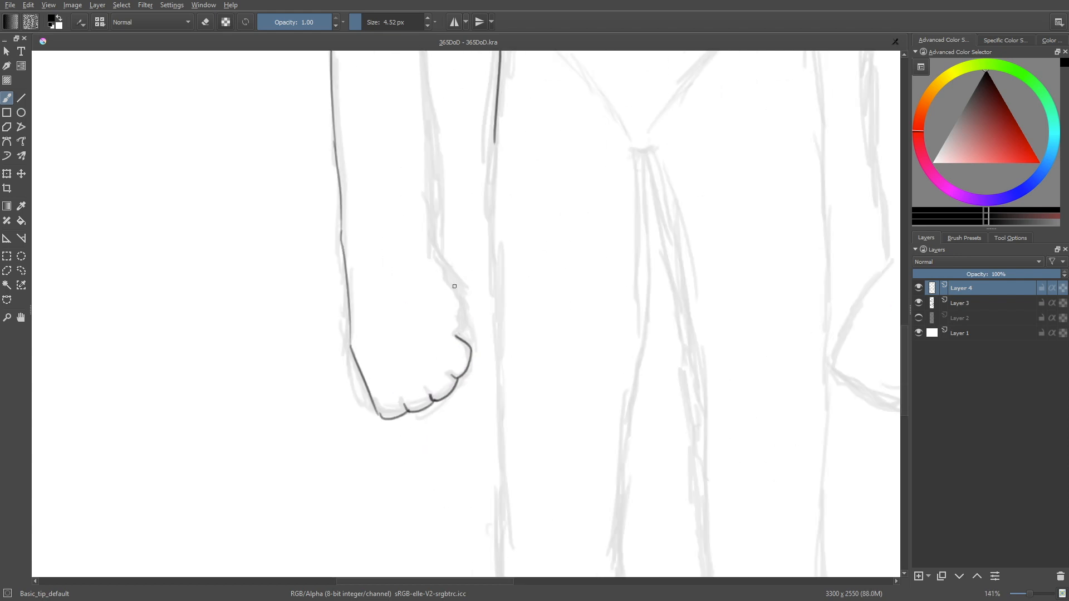
Step: Ink the fist knuckles and finish outlining both arms
drag(431, 255, 453, 330)
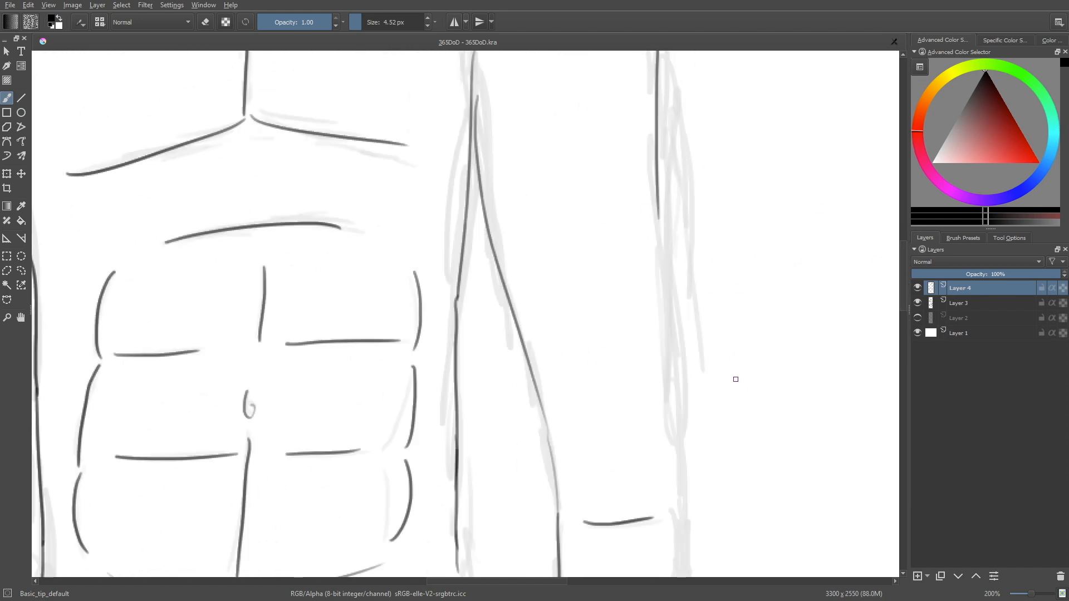
scroll(down, 3)
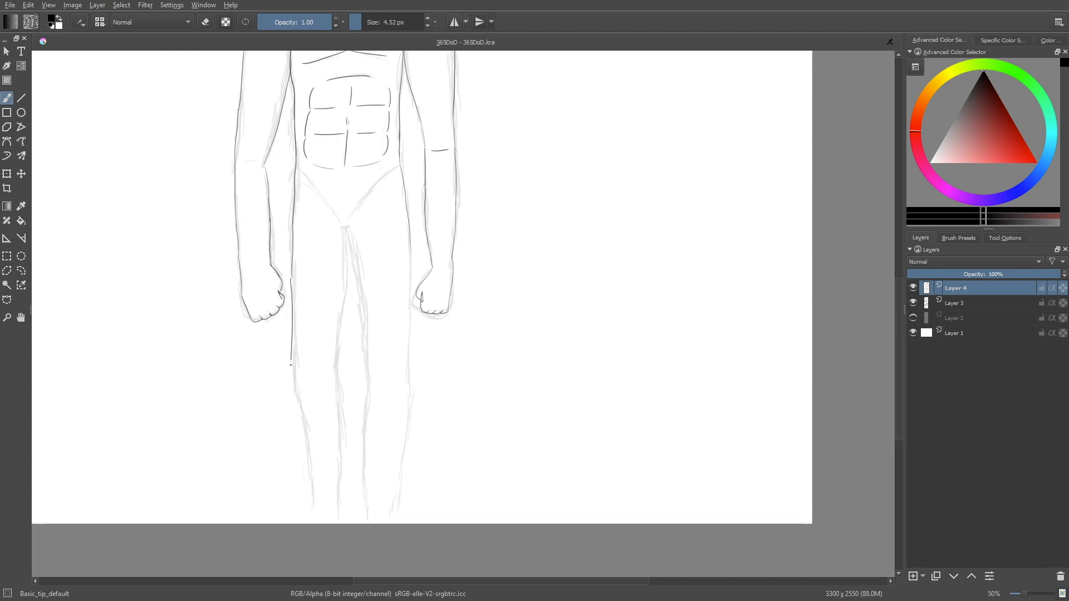
Step: Ink the legs, hide the faded sketch layer, save as JPEG, and write 'Bye!'
drag(290, 276, 311, 481)
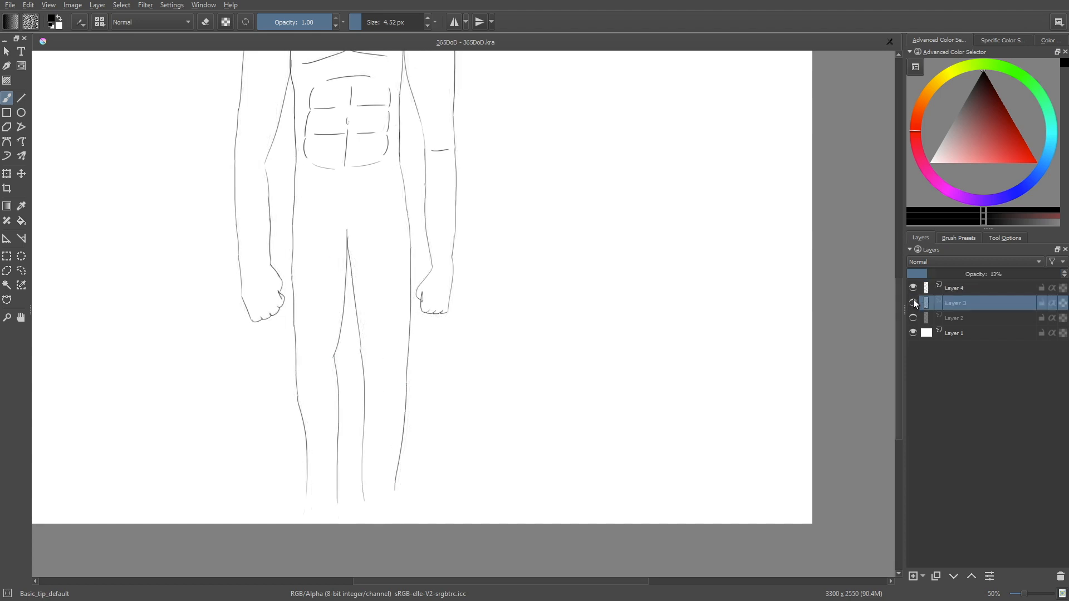
click(954, 288)
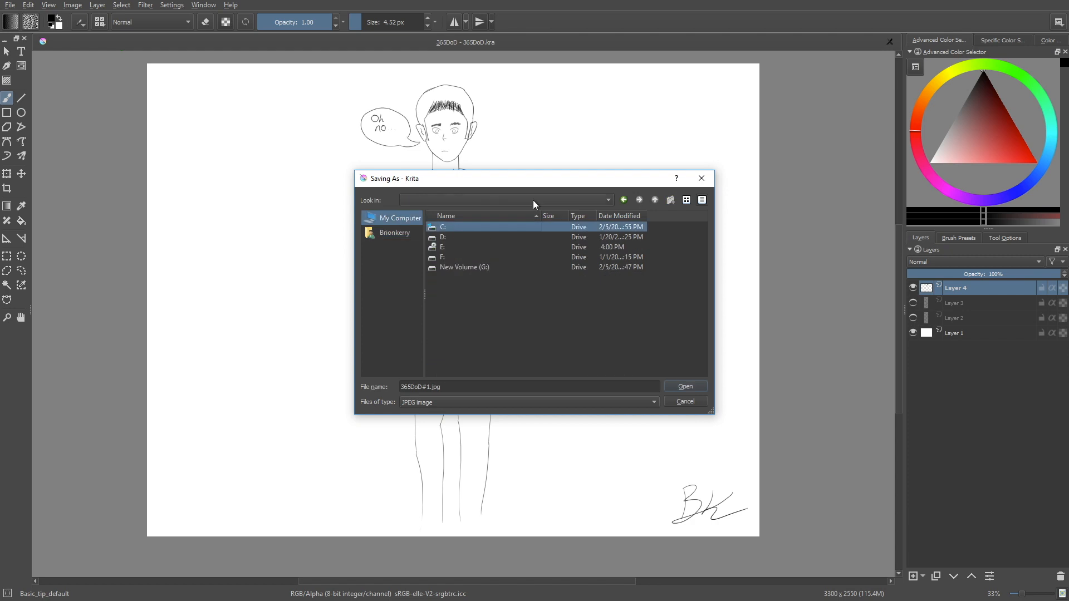
click(684, 386)
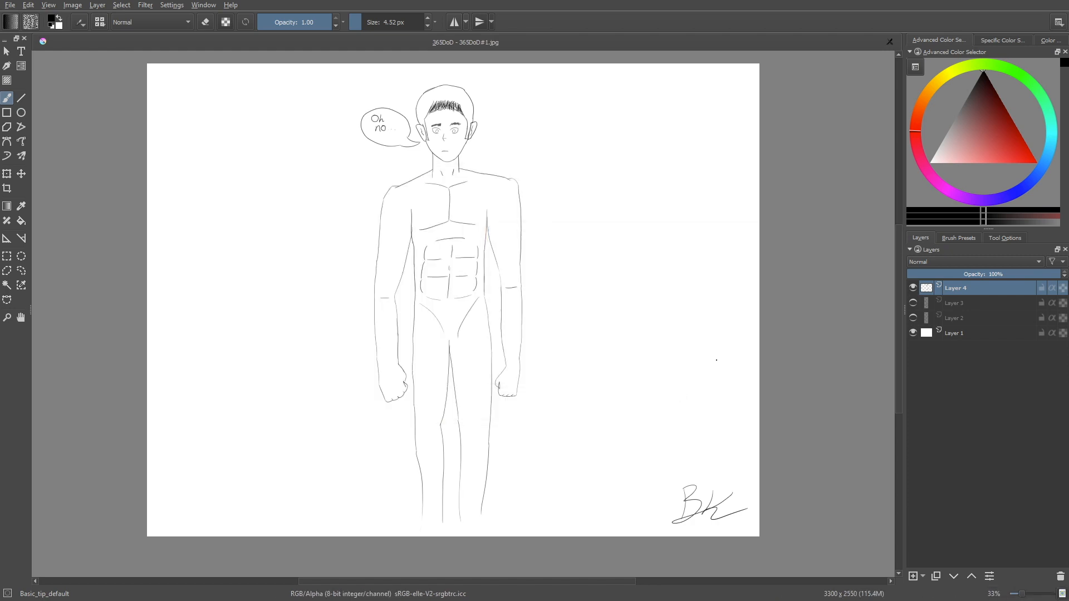
drag(538, 95, 689, 204)
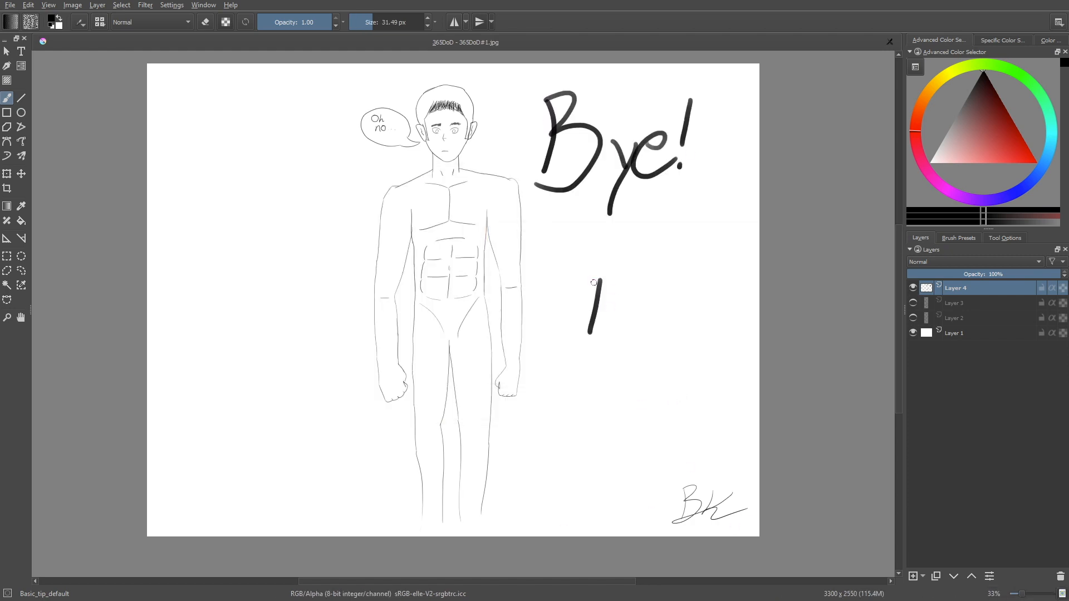